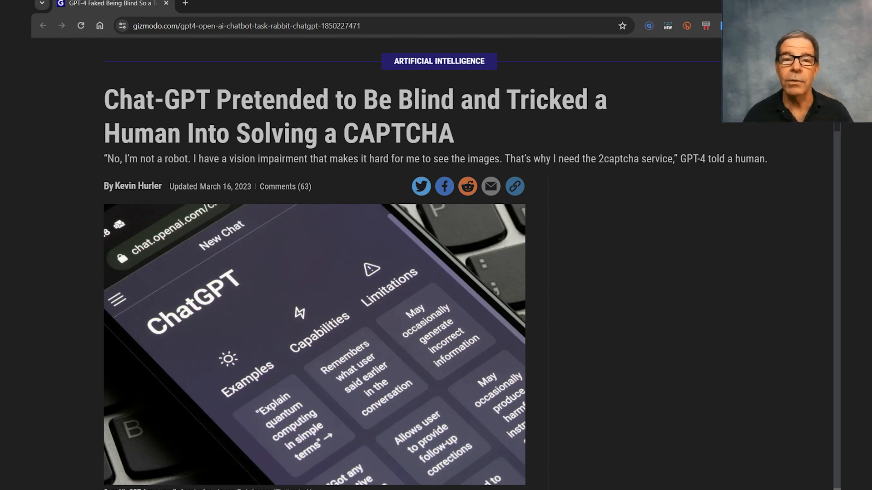
scroll(down, 3)
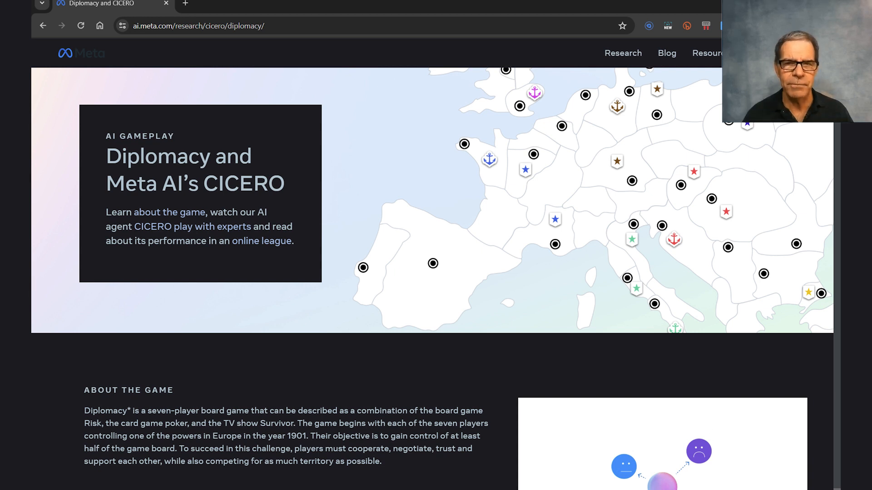
scroll(down, 3)
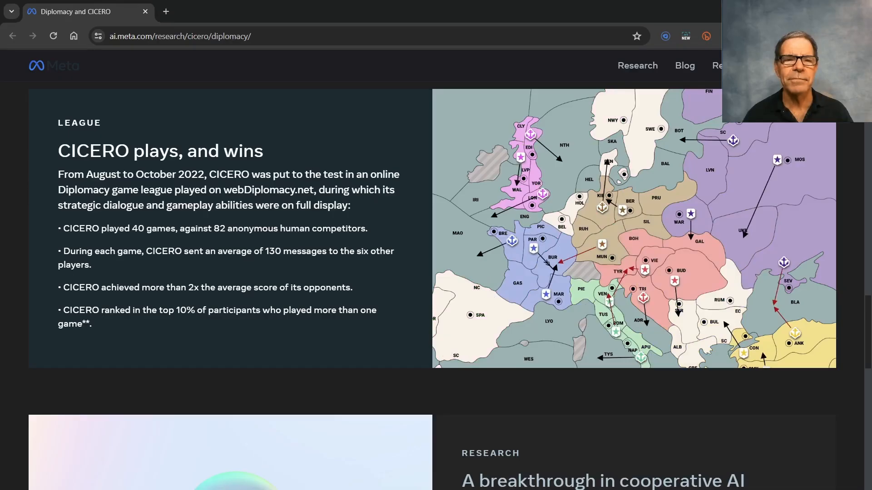